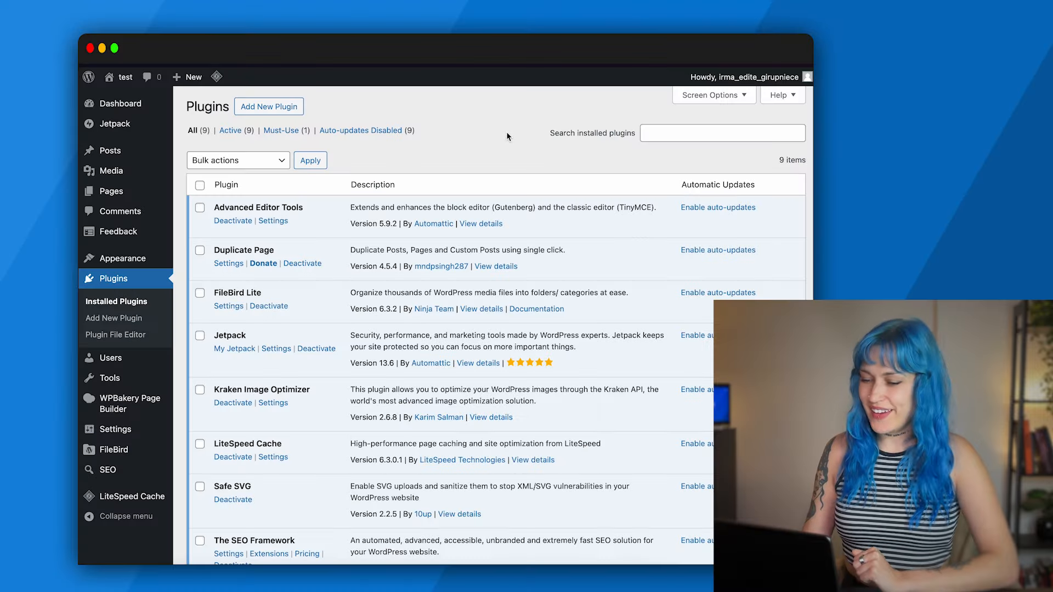
# Deactivate Advanced Editor Tools and show the text block's basic toolbar, then close its settings.
pyautogui.scroll(-3)
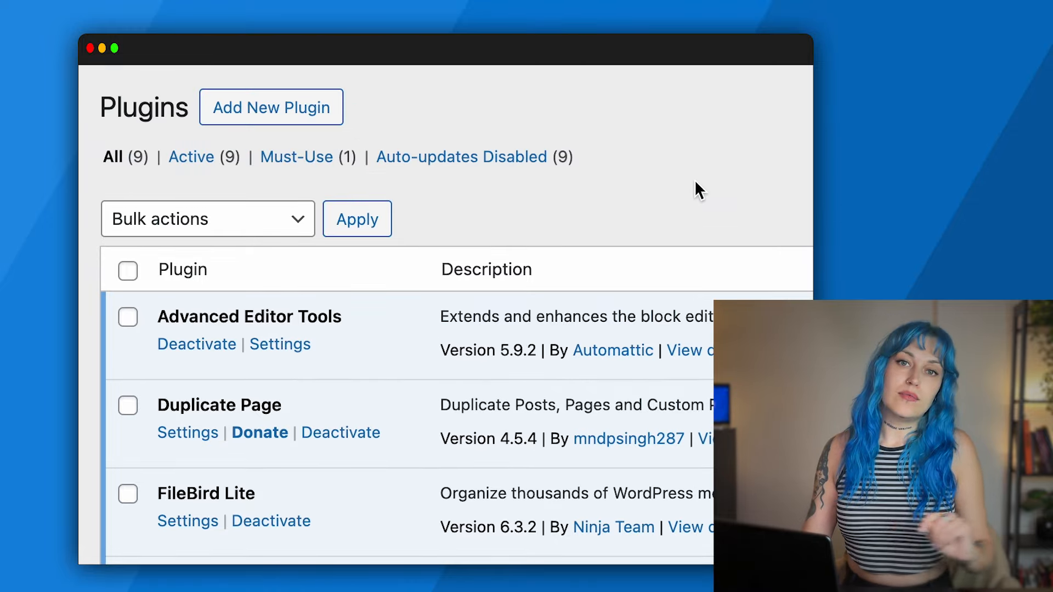
pyautogui.moveTo(797, 187)
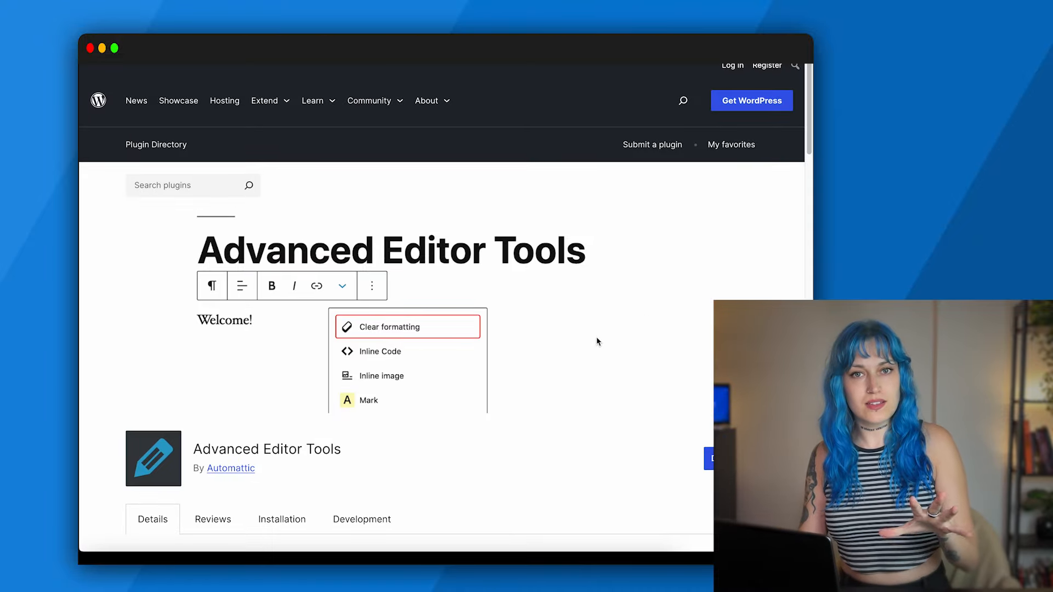
pyautogui.scroll(-3)
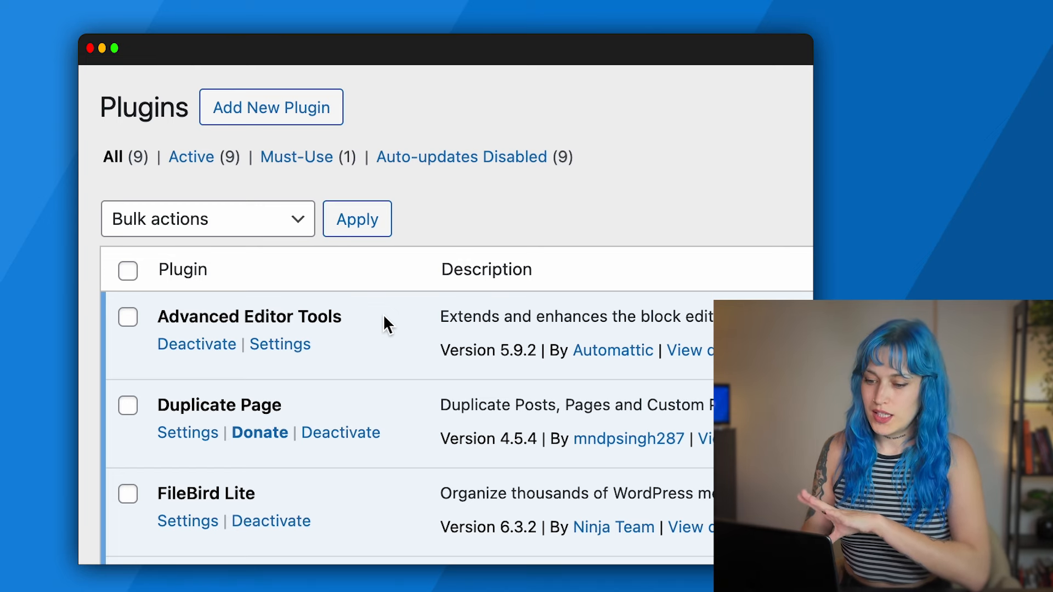
pyautogui.click(196, 343)
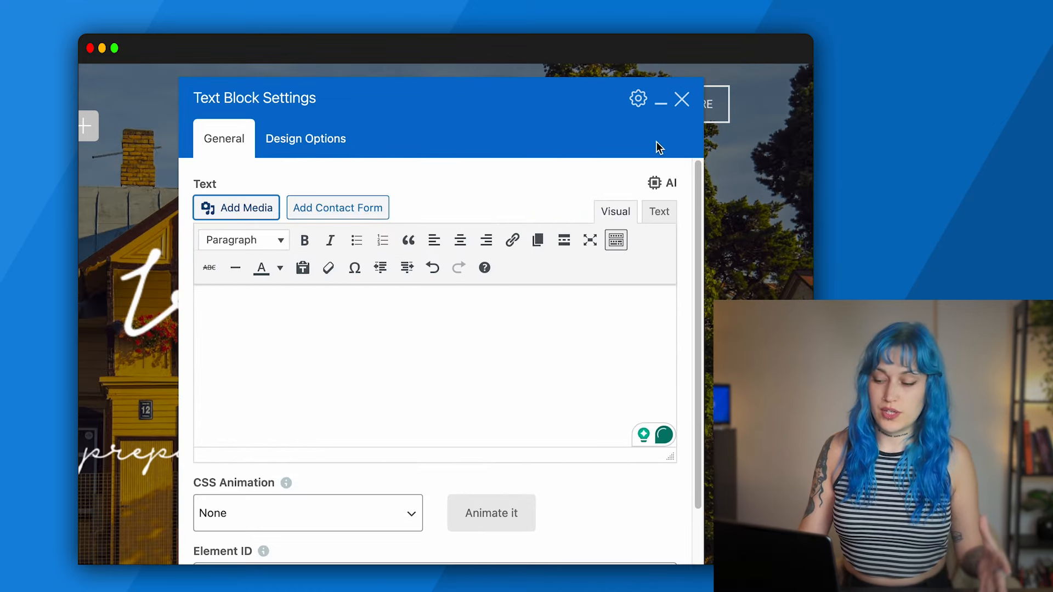
pyautogui.click(682, 100)
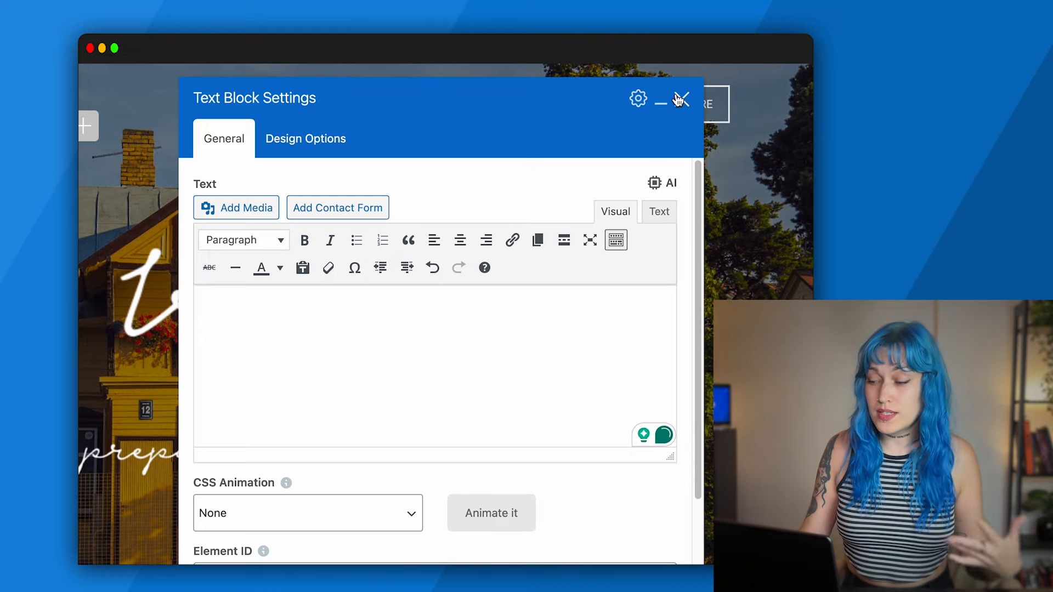
pyautogui.click(683, 98)
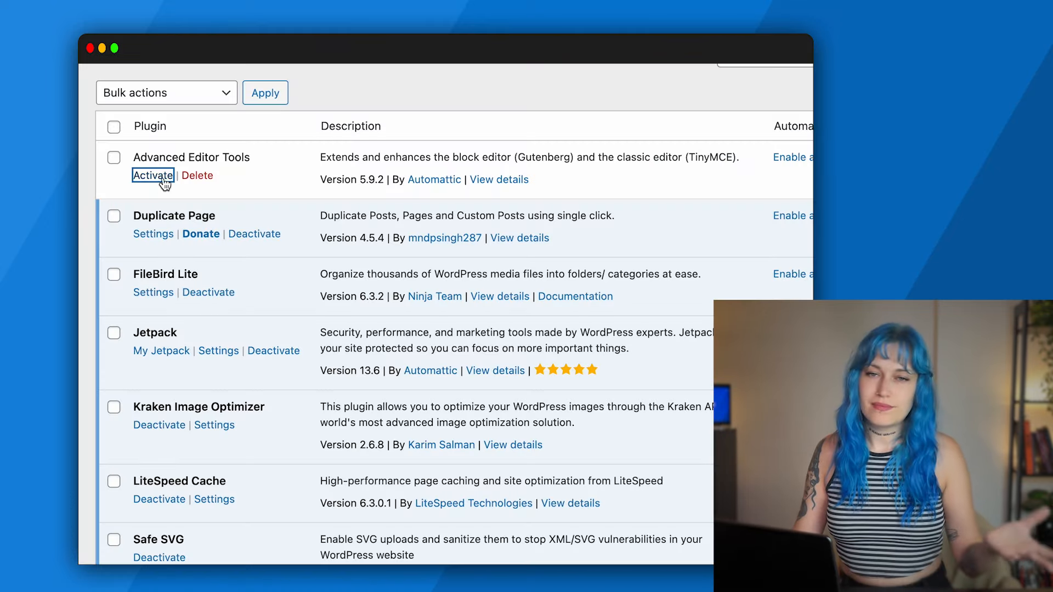
# Reactivate Advanced Editor Tools and show the text block's extended TinyMCE formatting options.
pyautogui.click(153, 176)
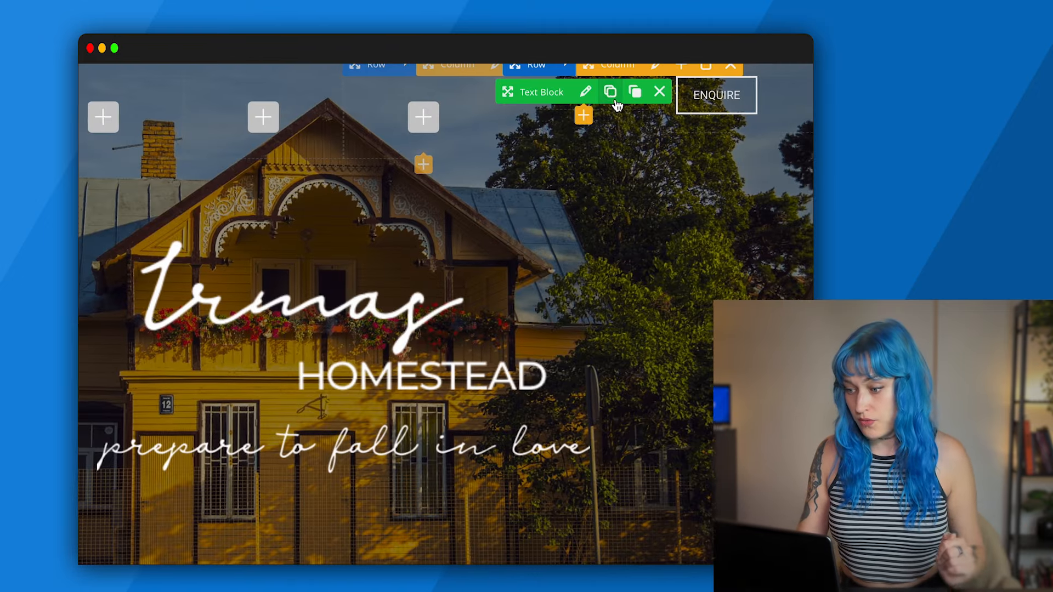
pyautogui.click(586, 92)
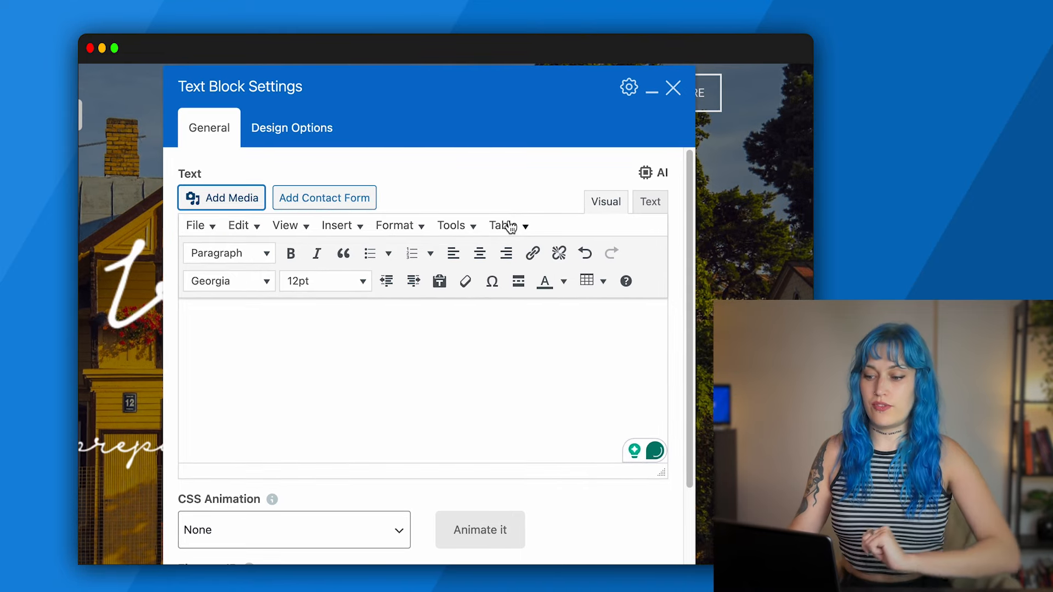
pyautogui.click(228, 280)
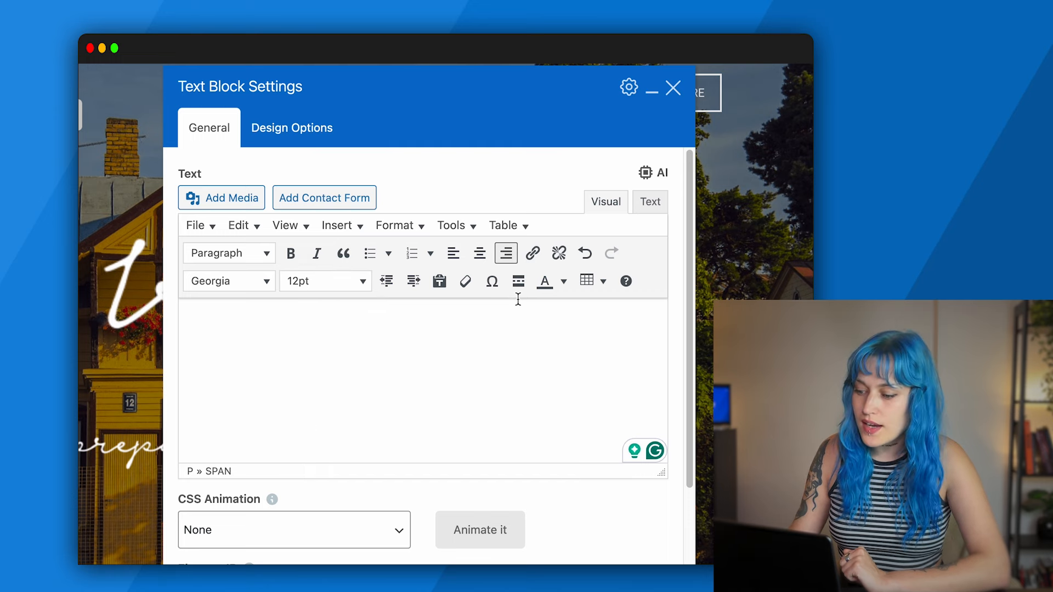
pyautogui.moveTo(420, 298)
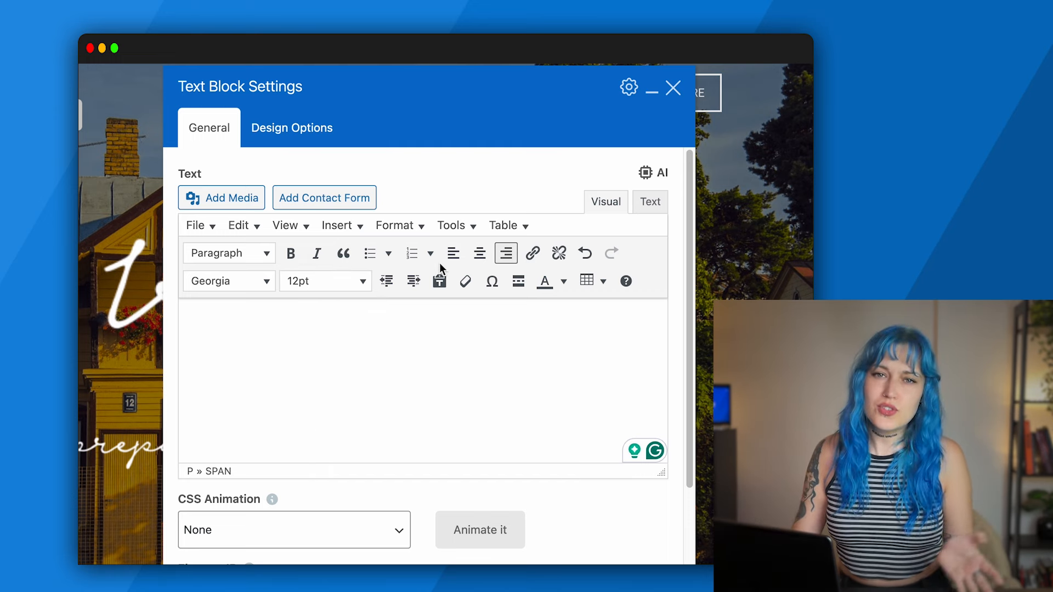
pyautogui.click(672, 88)
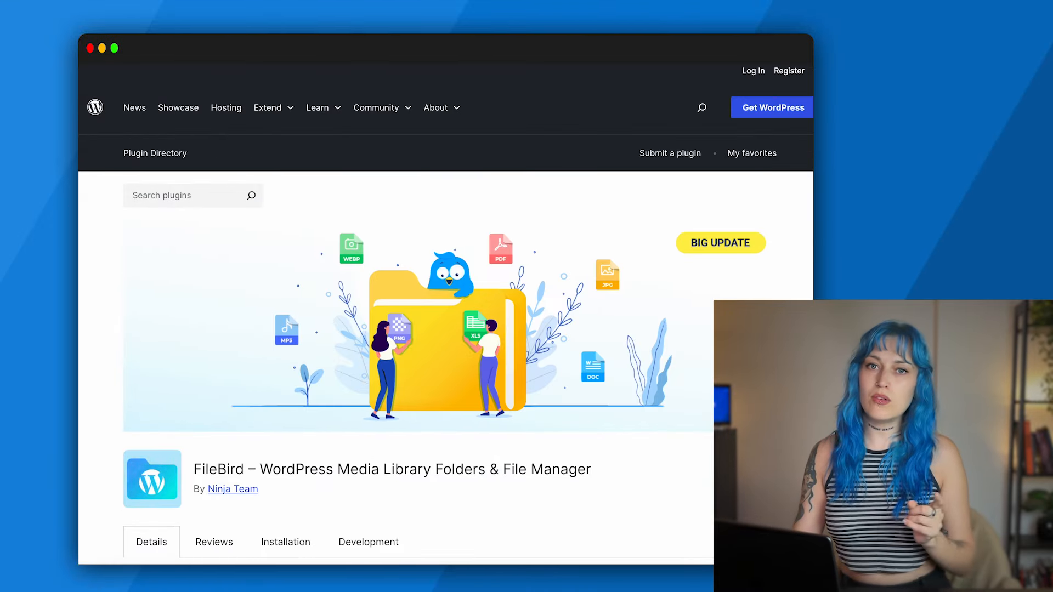
pyautogui.scroll(-3)
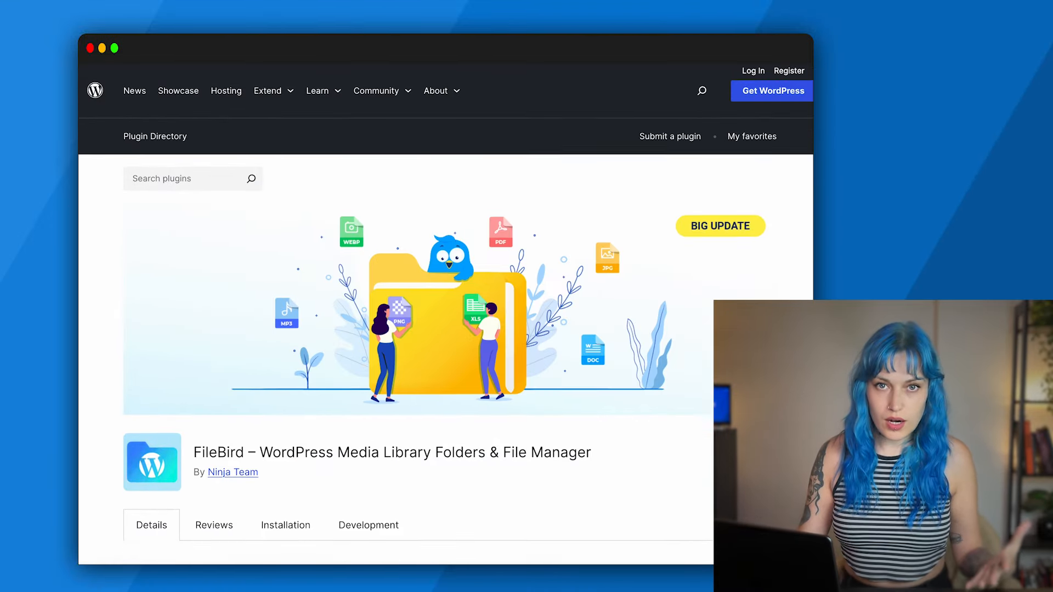
pyautogui.scroll(-3)
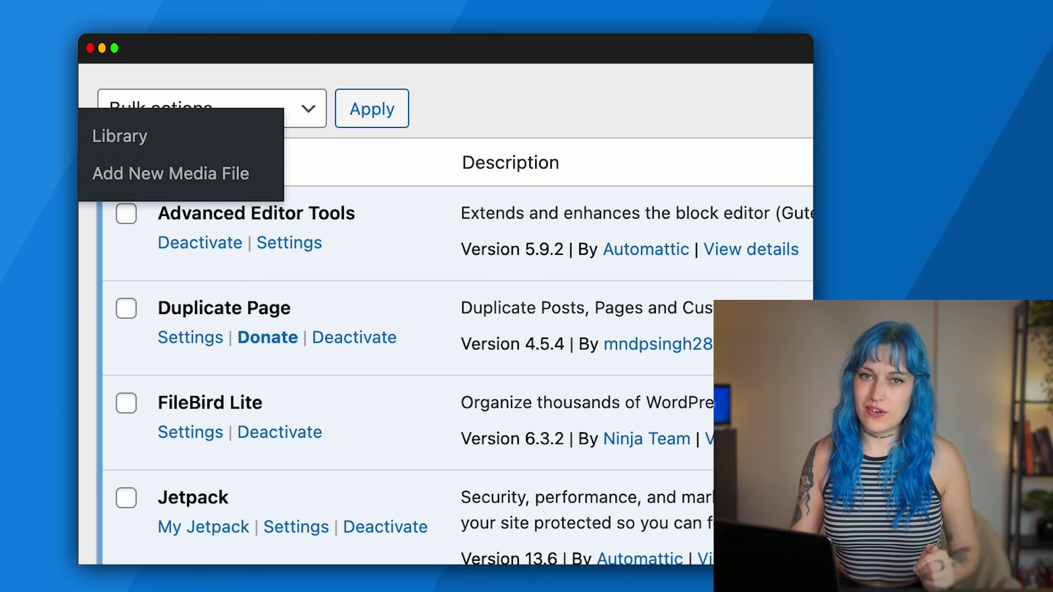
# Create a FileBird media folder named 'Birthday campaign 2018' and save it.
pyautogui.click(121, 136)
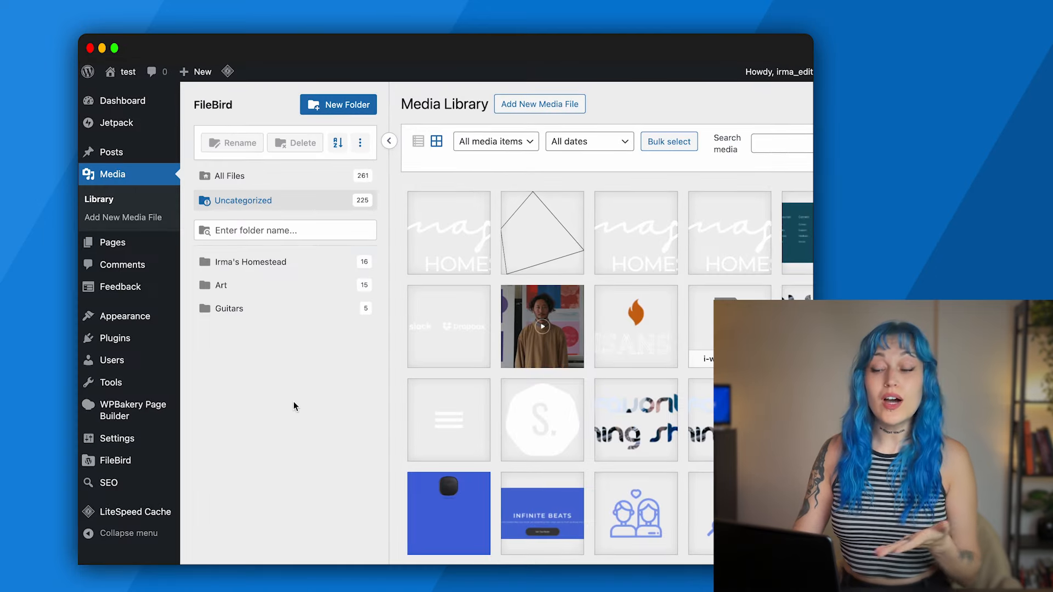
pyautogui.click(339, 105)
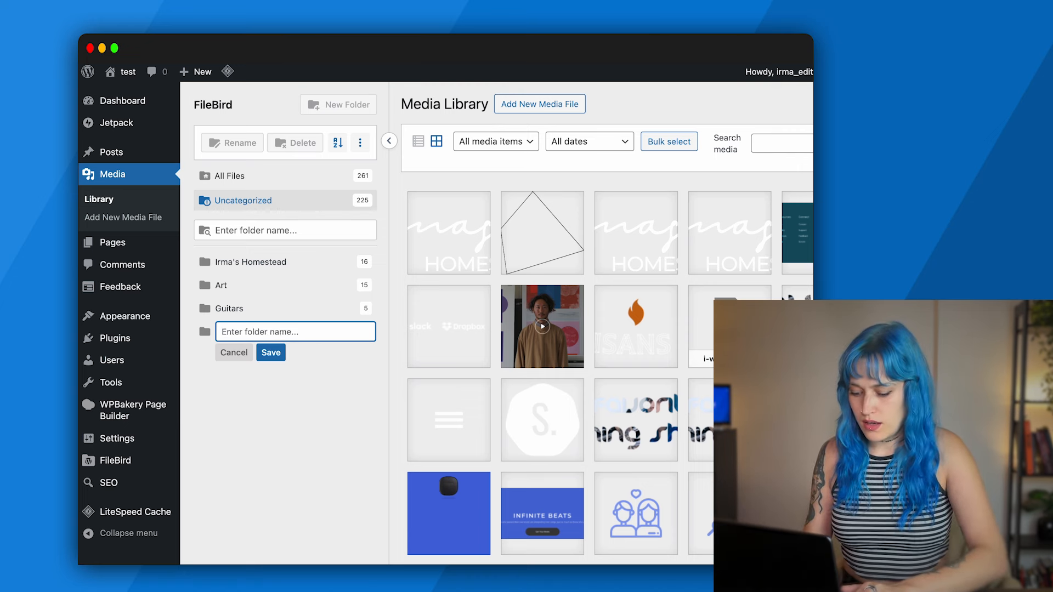
pyautogui.write('Birthday campaign')
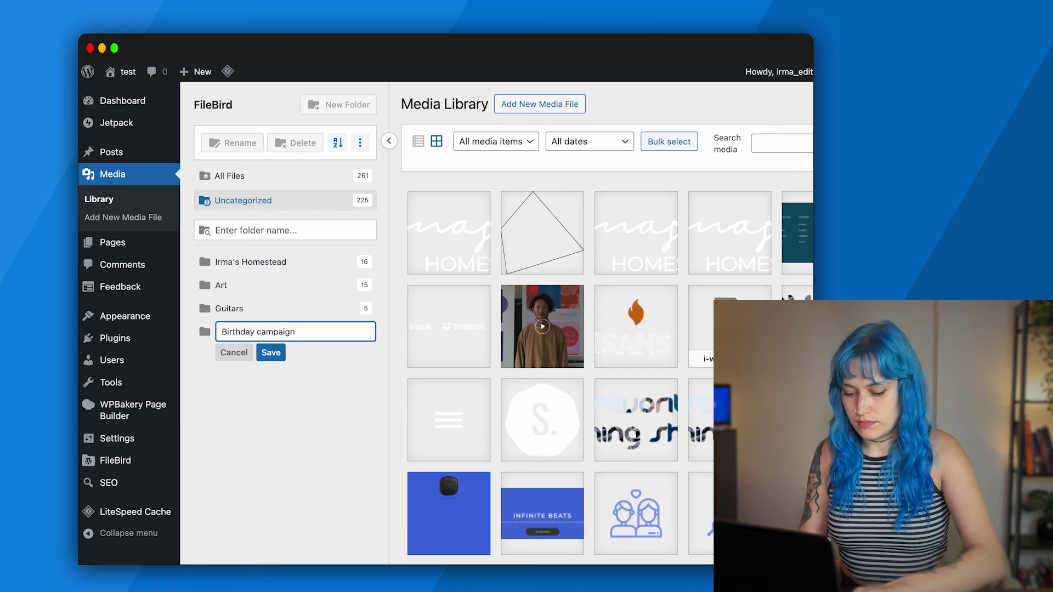
pyautogui.write('2018')
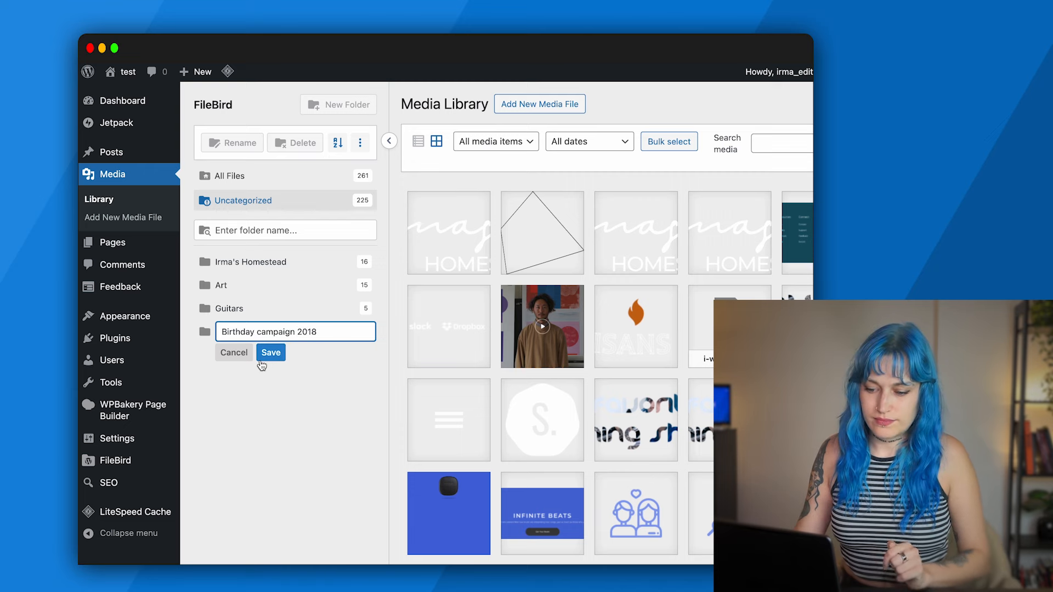
pyautogui.click(271, 352)
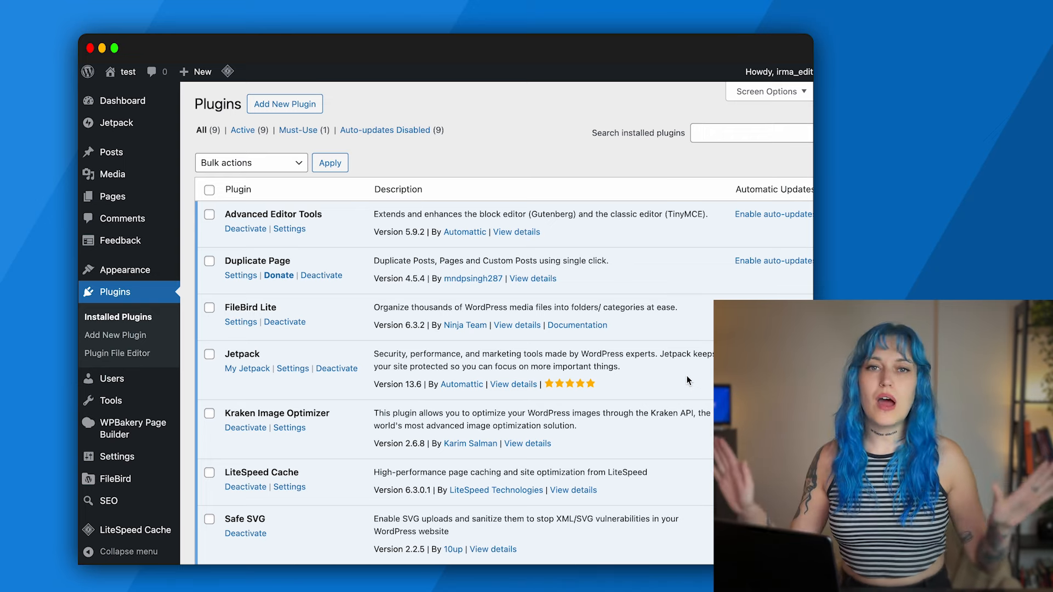
pyautogui.click(514, 384)
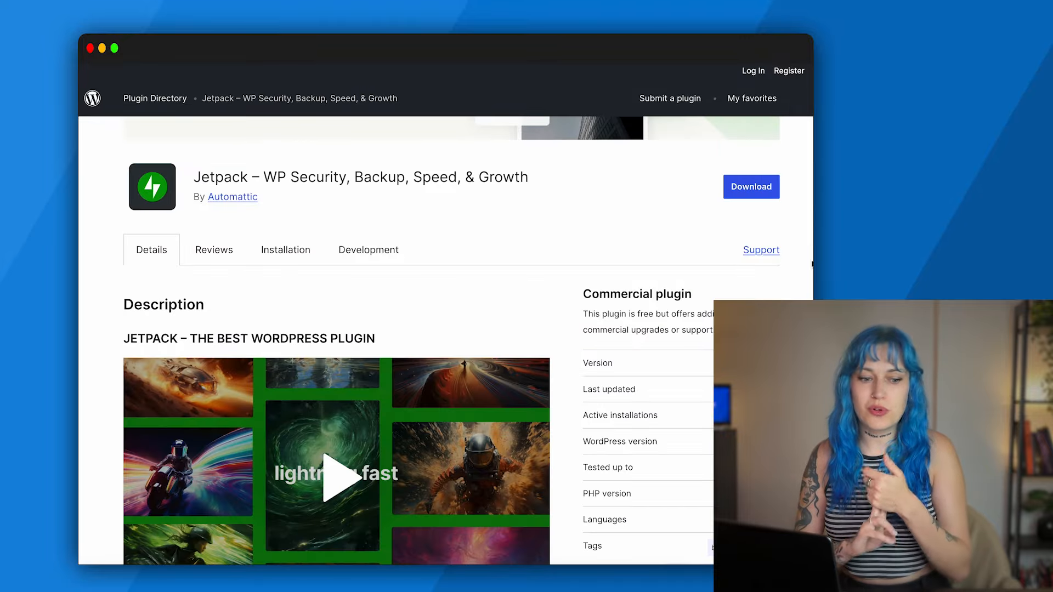
pyautogui.scroll(-3)
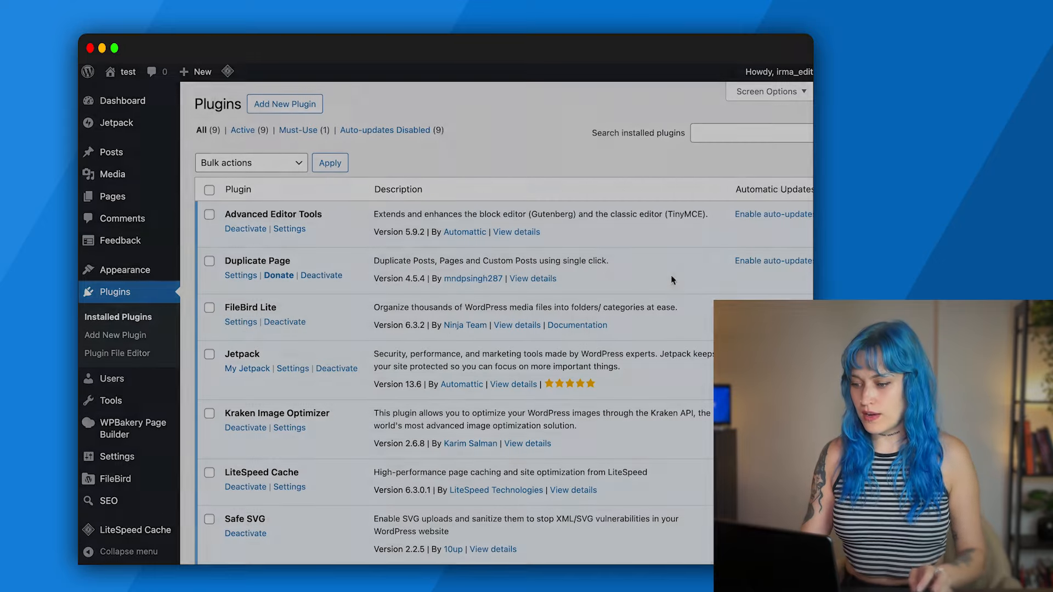
# Visit the site front end to show the Irmas Homestead home page.
pyautogui.scroll(-3)
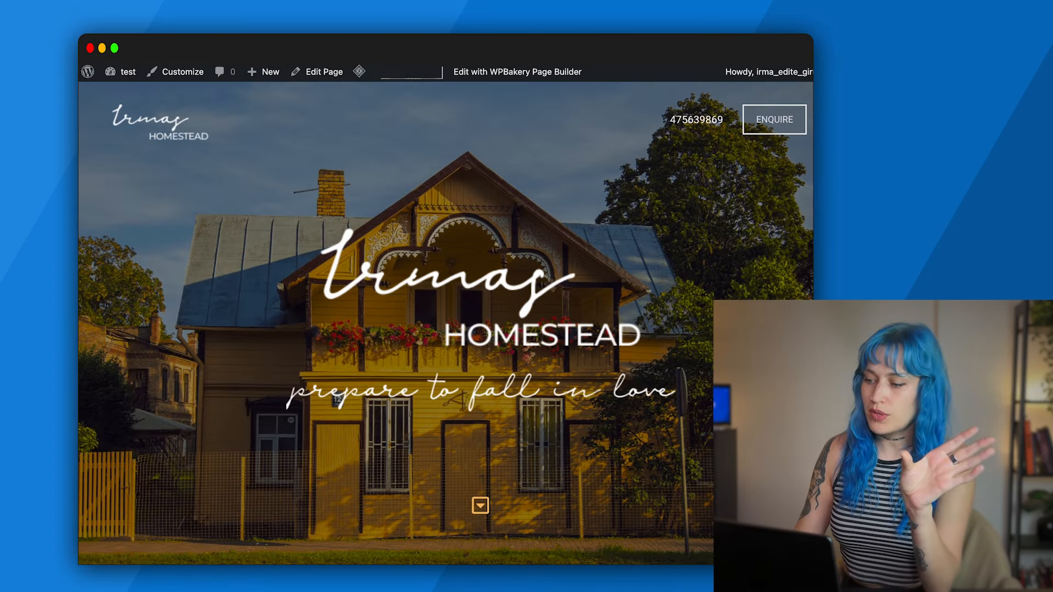
pyautogui.scroll(-3)
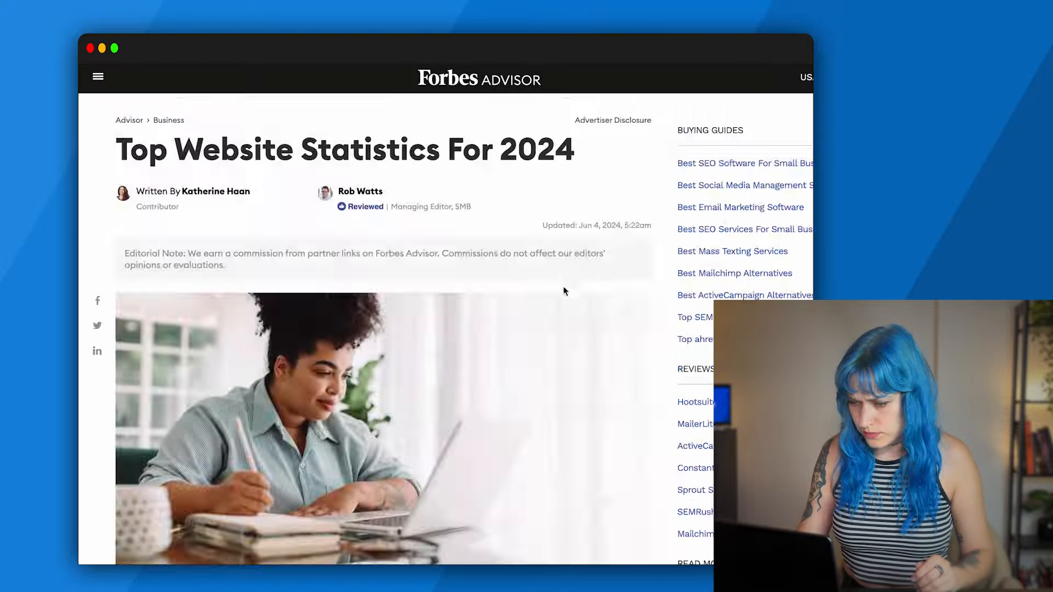
# Scroll the Forbes article to the Website User Experience loading-time statistics and highlight them.
pyautogui.scroll(-3)
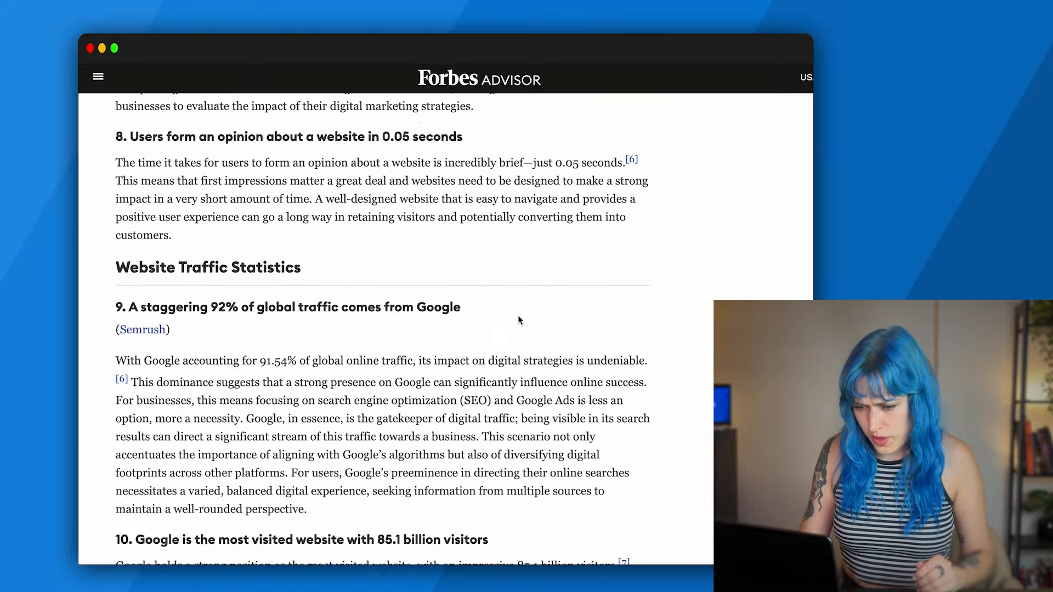
pyautogui.scroll(-3)
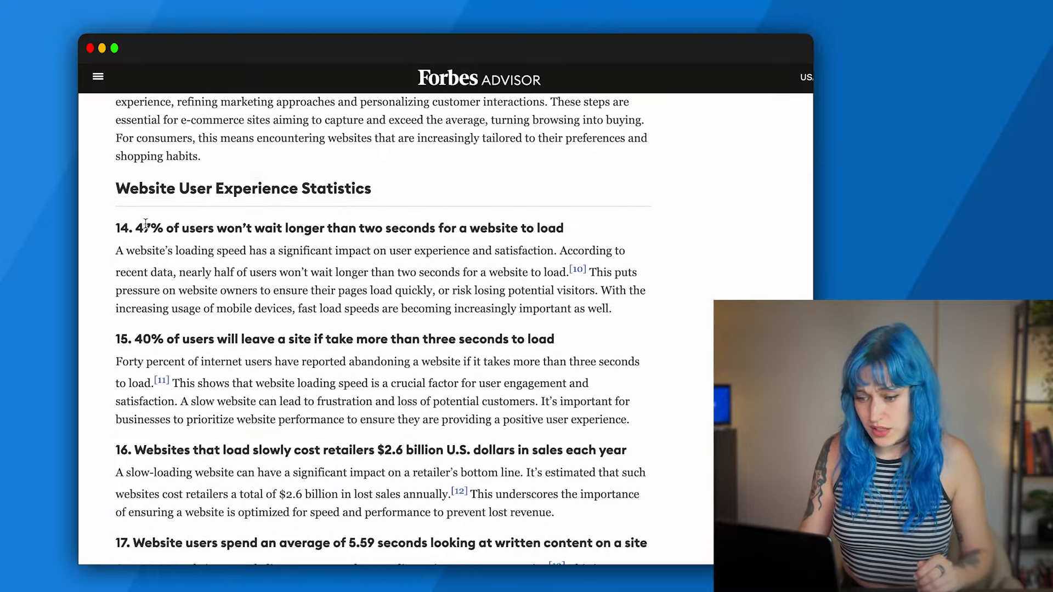
pyautogui.moveTo(138, 228); pyautogui.dragTo(341, 228)
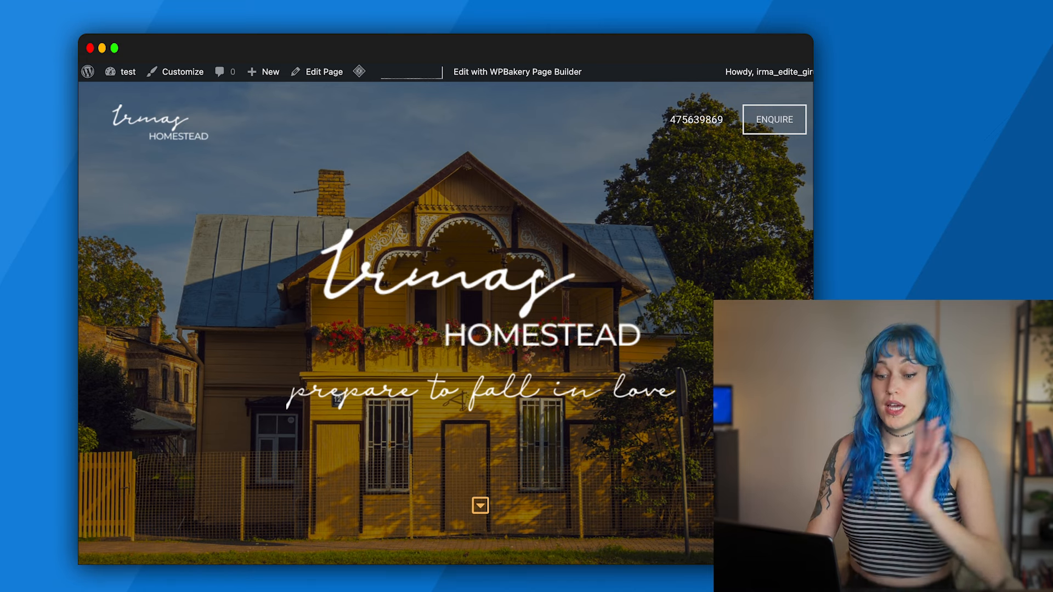
# Switch from the browser to the blank VC file canvas in Figma's Team project.
pyautogui.scroll(-3)
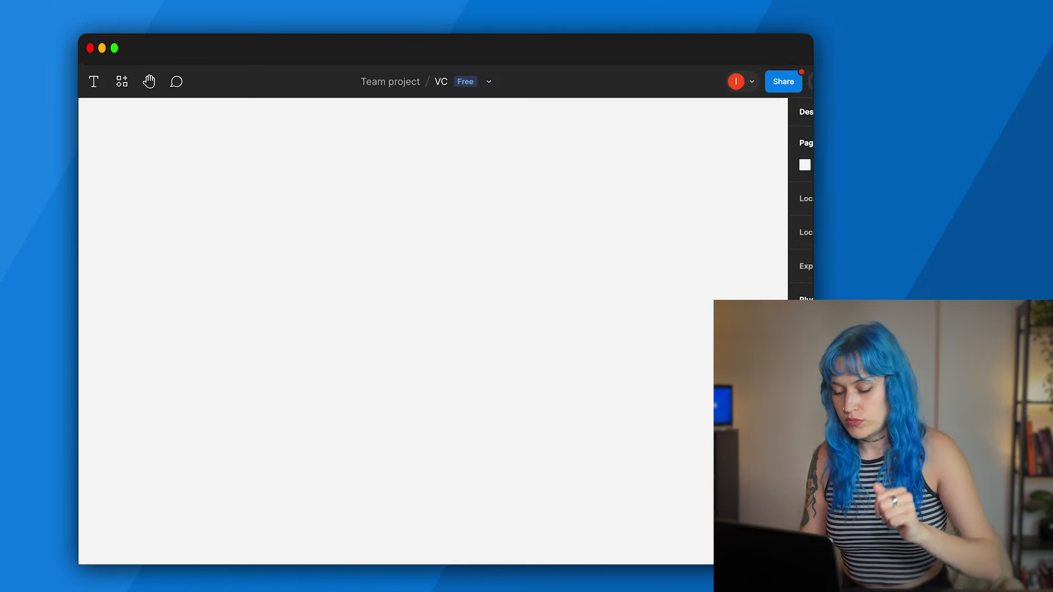
# Draw a frame on the canvas and paste in the copied Irmas Homestead logo image.
pyautogui.moveTo(196, 235); pyautogui.dragTo(582, 510)
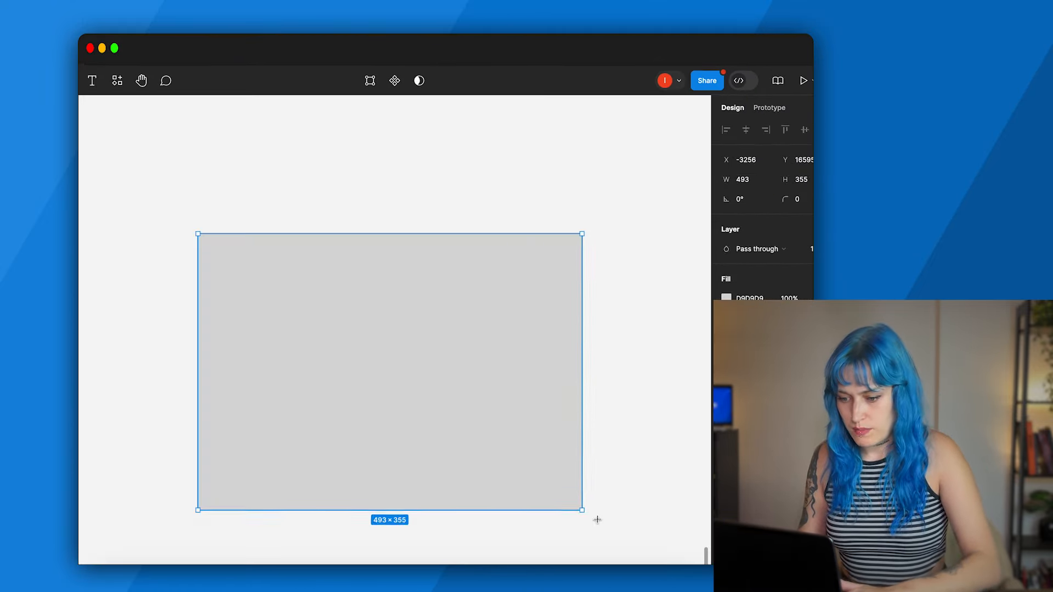
pyautogui.click(726, 297)
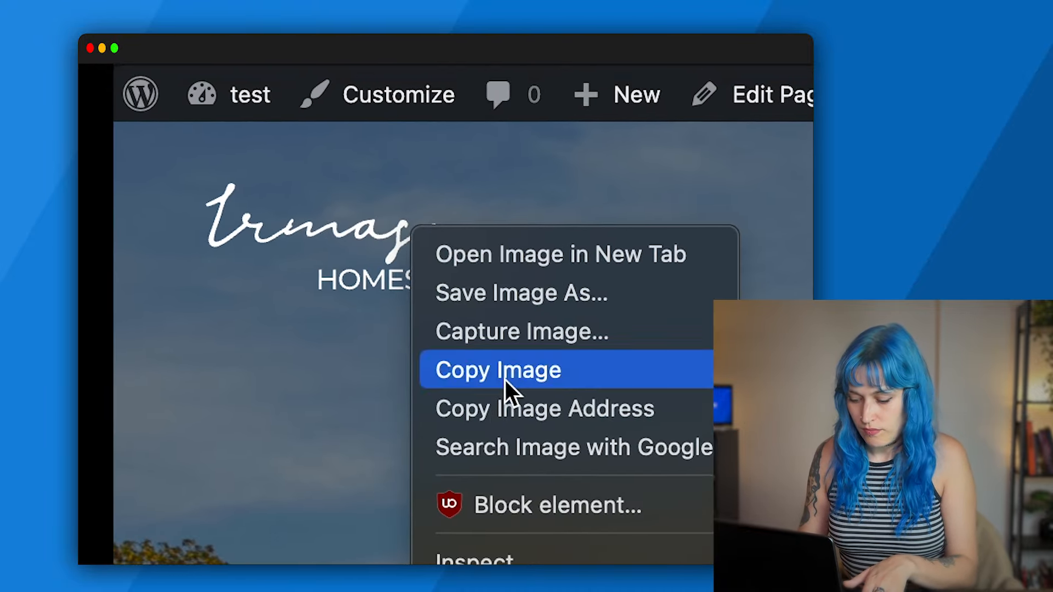
pyautogui.click(496, 369)
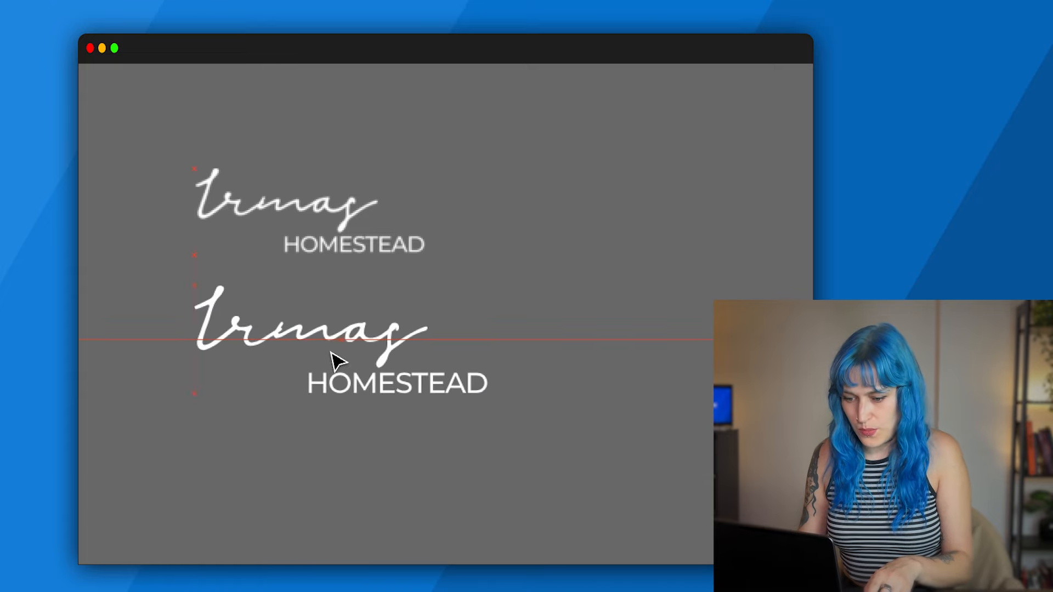
pyautogui.click(335, 330)
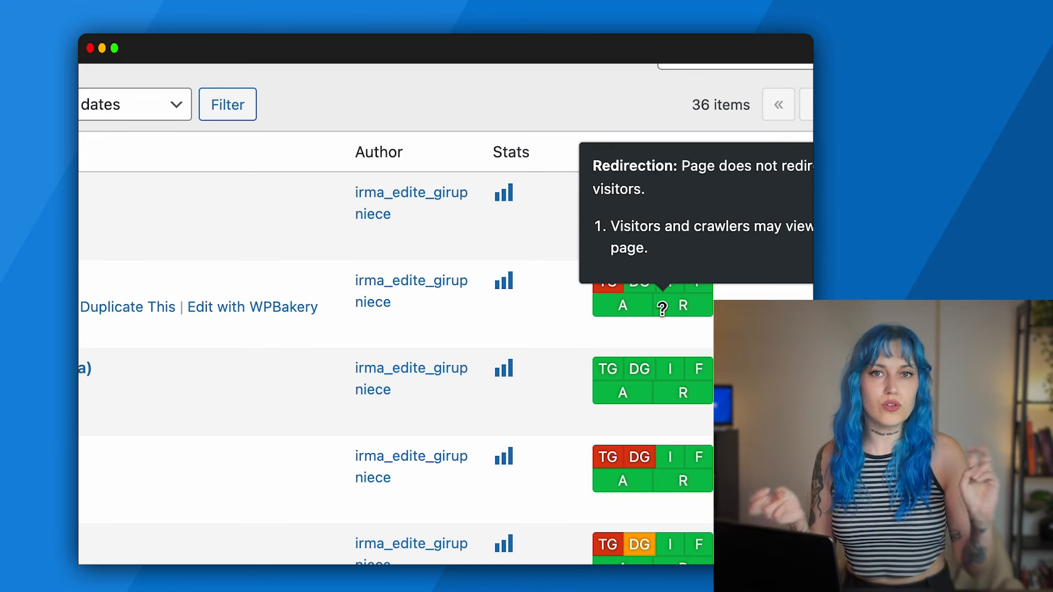
pyautogui.moveTo(241, 228)
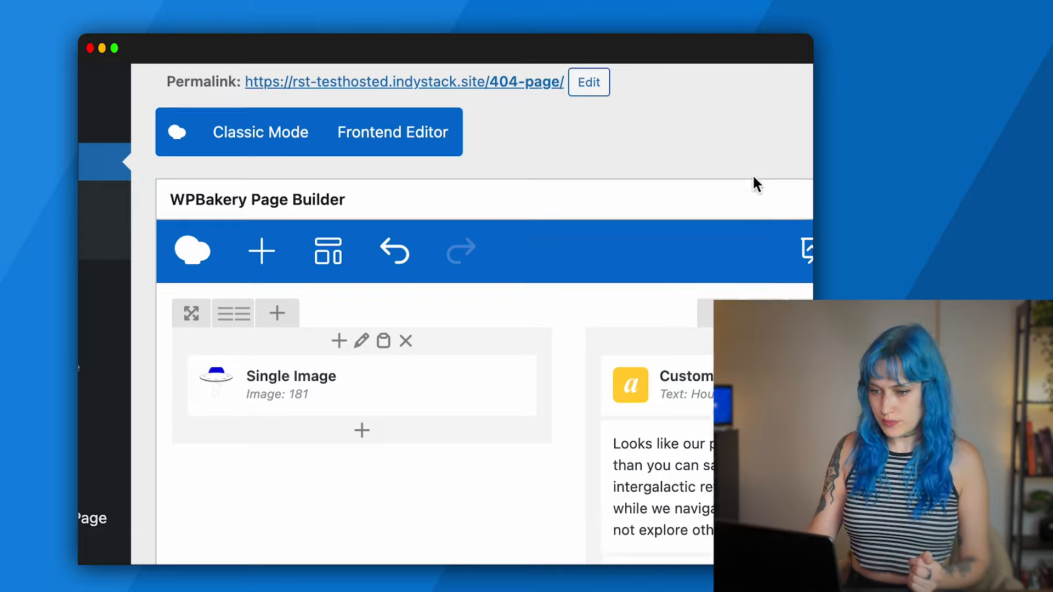
# Show the 404 page's empty Meta Description field, then its Social sharing SEO options.
pyautogui.scroll(-3)
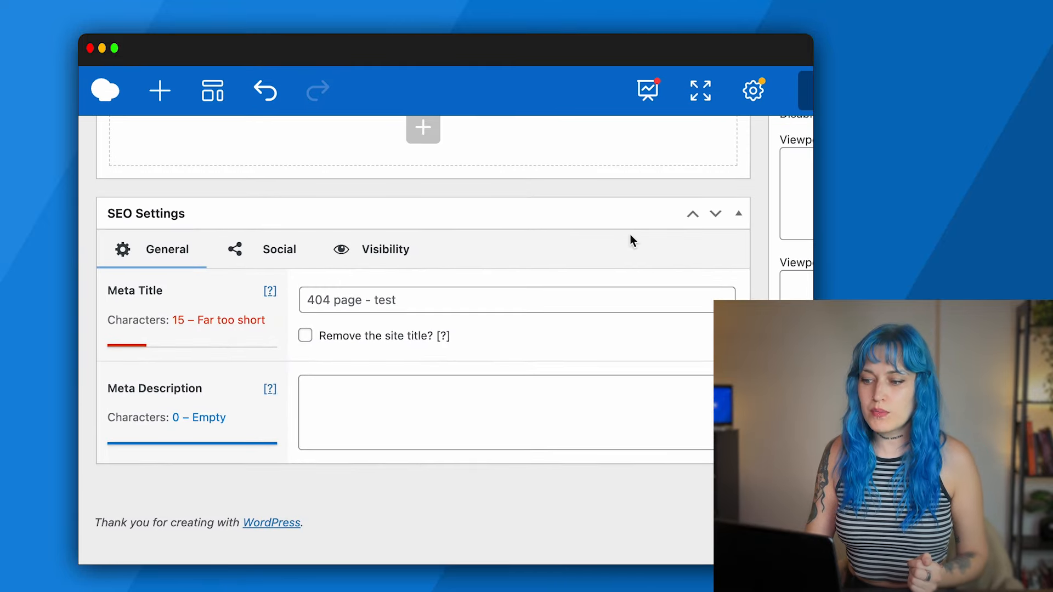
pyautogui.moveTo(500, 537)
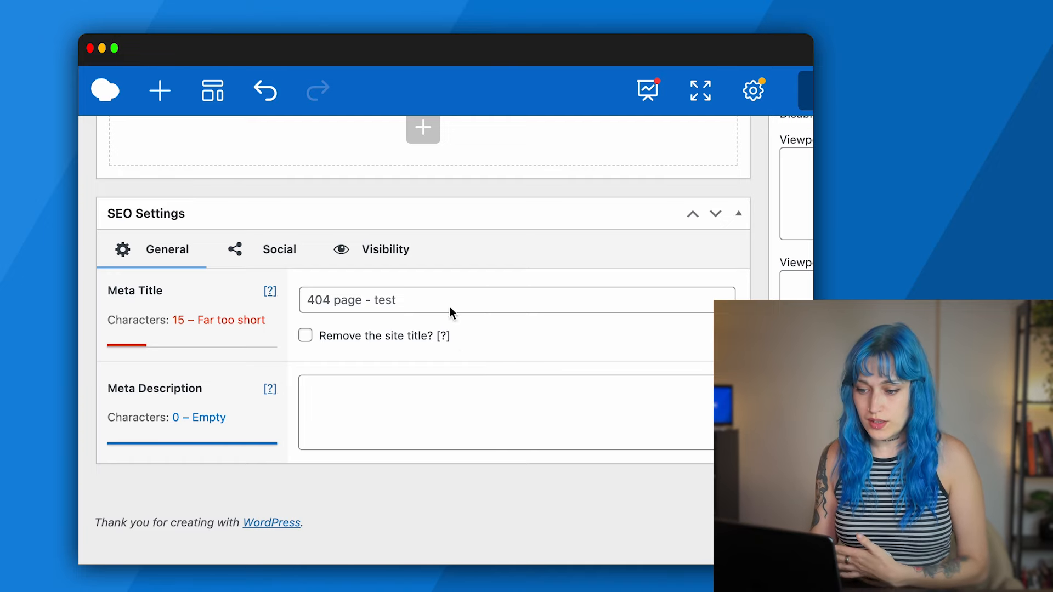
pyautogui.click(446, 301)
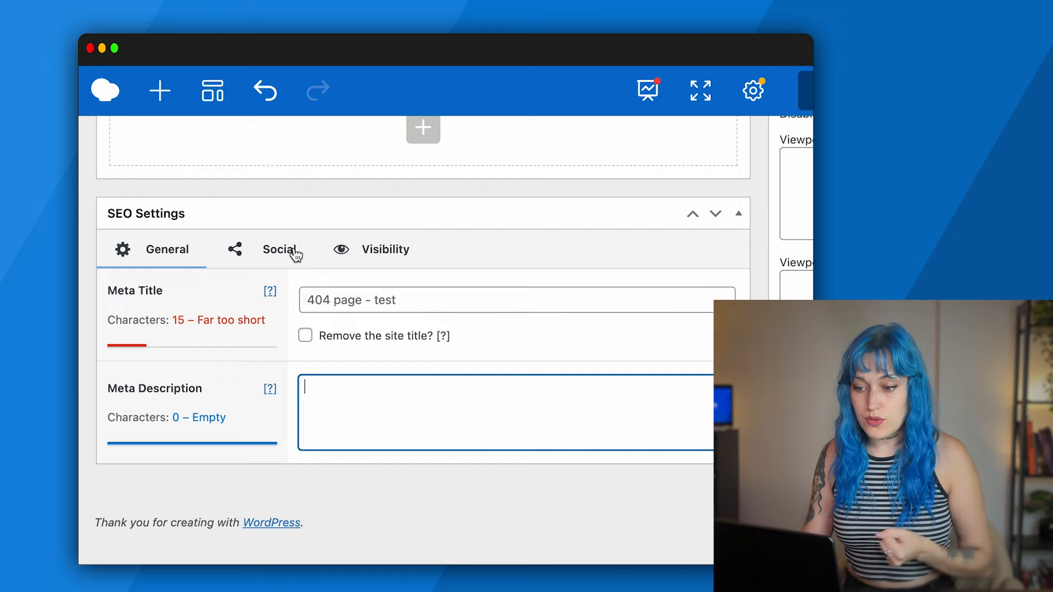
pyautogui.click(279, 249)
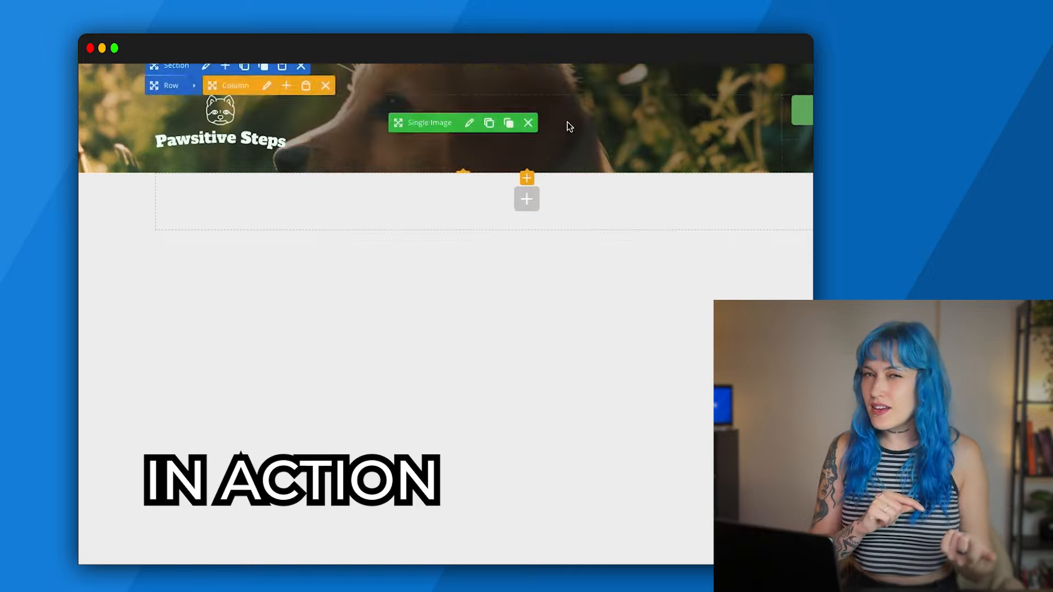
# Generate an AI heading from 'landing page for Pawsitive Steps dog training' and keep it in the text block.
pyautogui.click(468, 121)
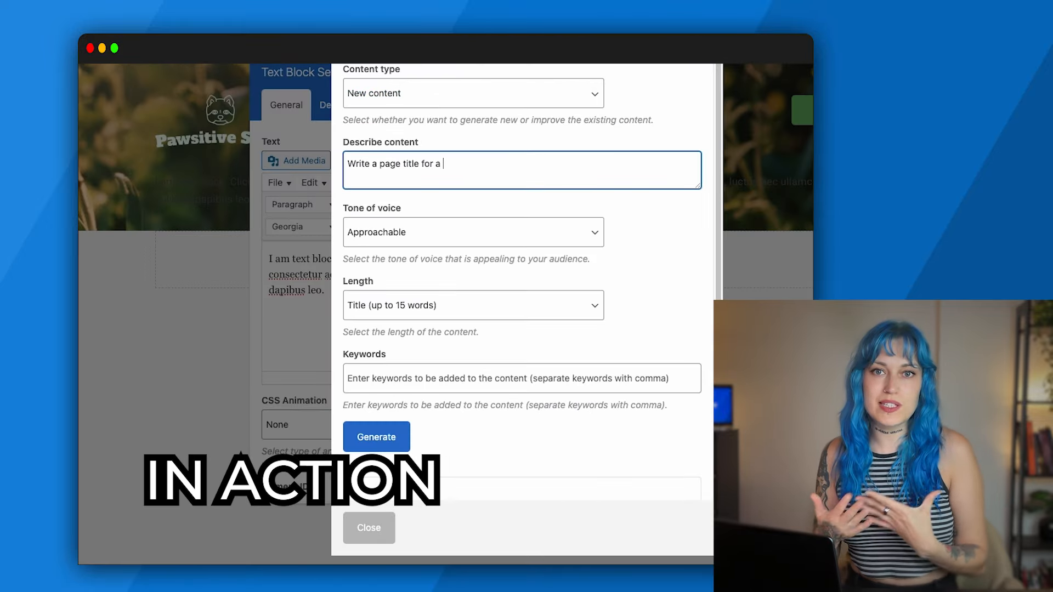
pyautogui.write("landing page for a business called Pawsitive Steps, it's a dog training servce")
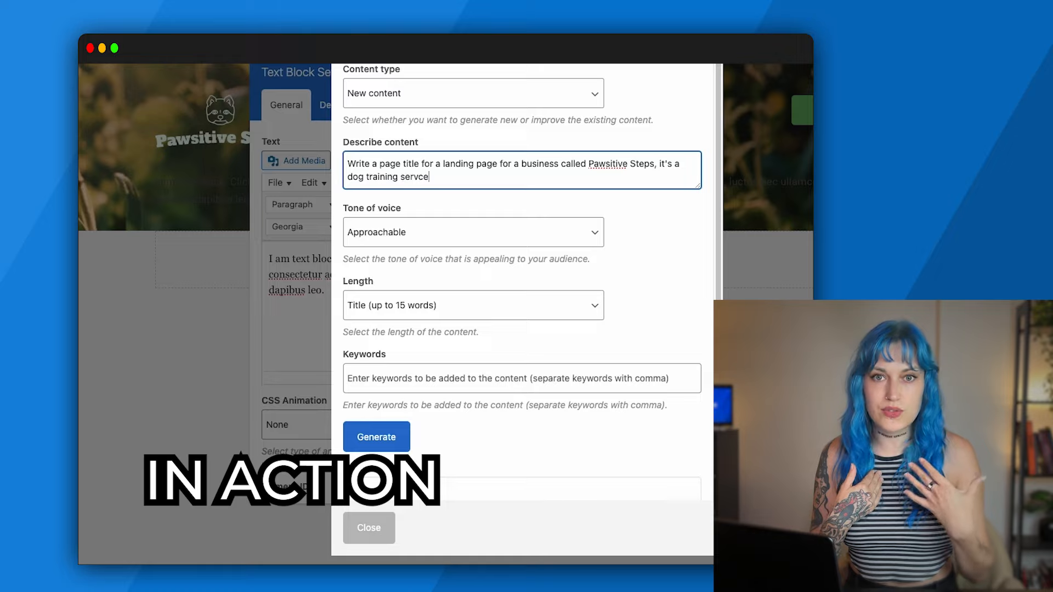
pyautogui.click(376, 436)
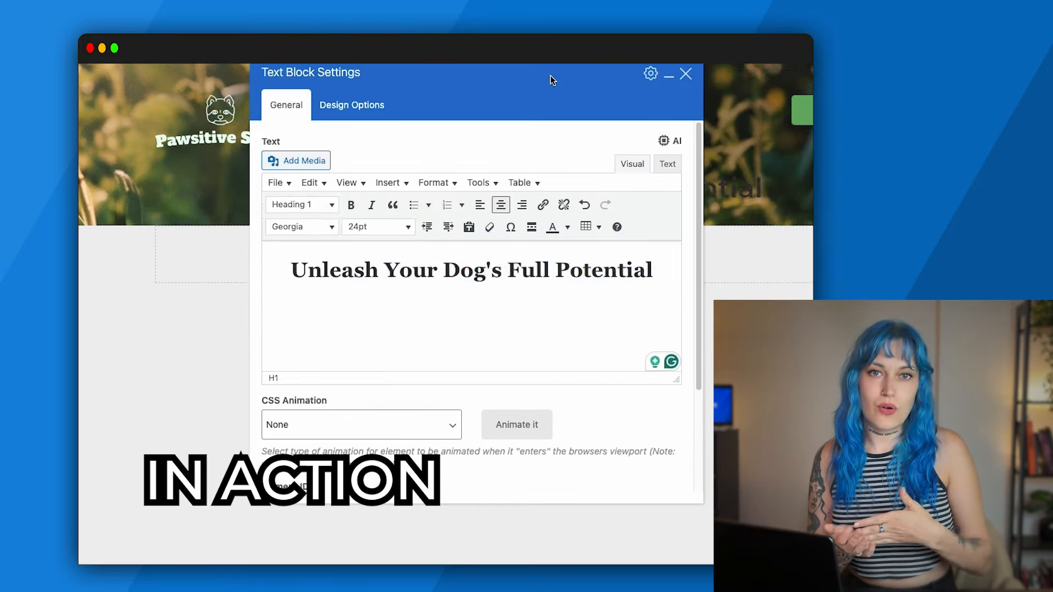
pyautogui.click(551, 226)
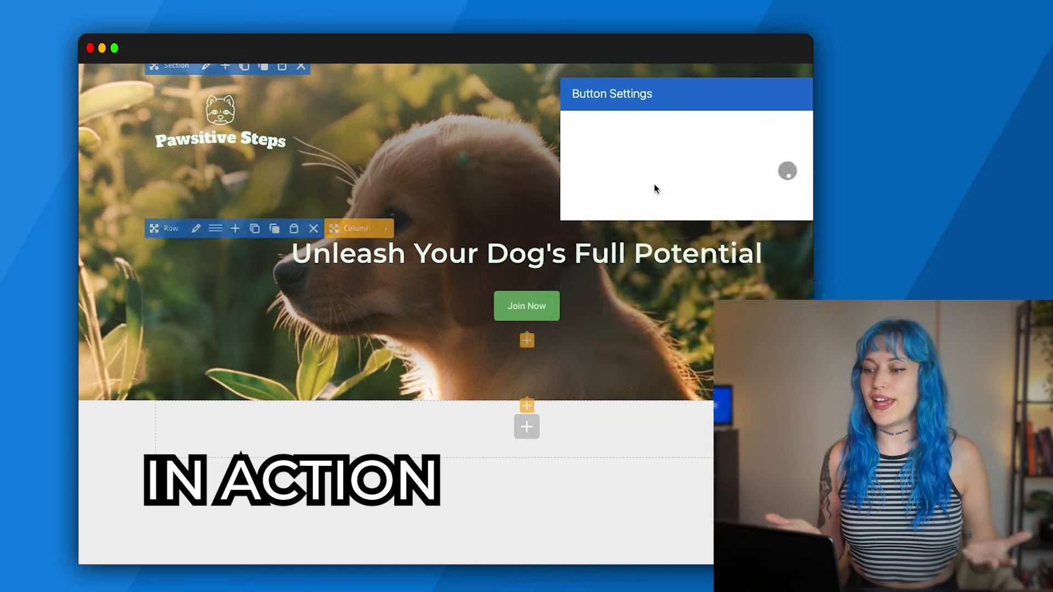
pyautogui.click(195, 86)
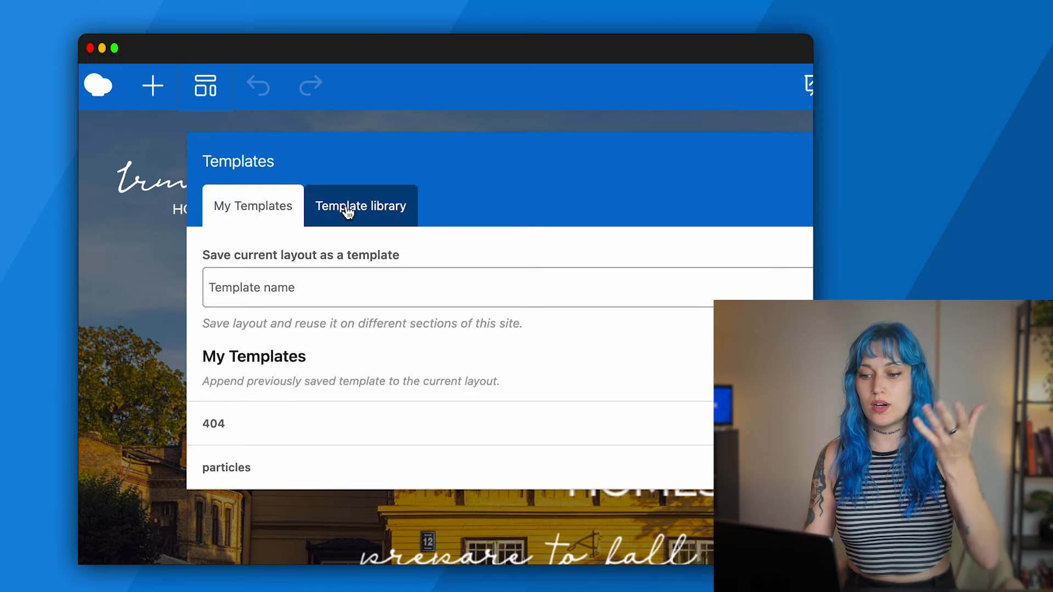
# Browse the built-in template library, then return to the saved My Templates list.
pyautogui.click(361, 206)
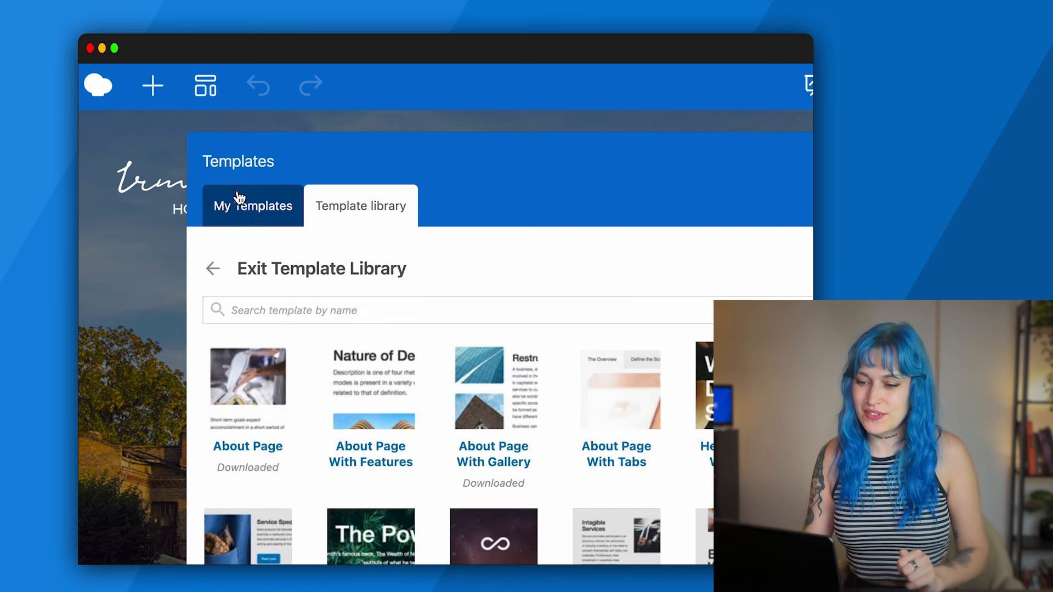
pyautogui.click(213, 269)
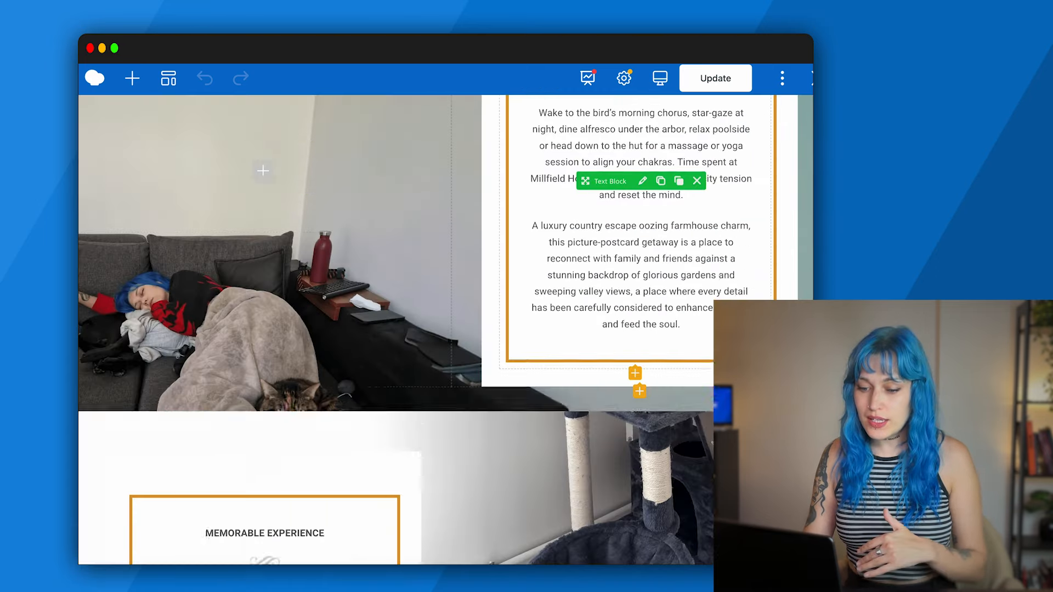
# Review the custom parallax CSS in the Irmas Homestead page settings.
pyautogui.click(623, 78)
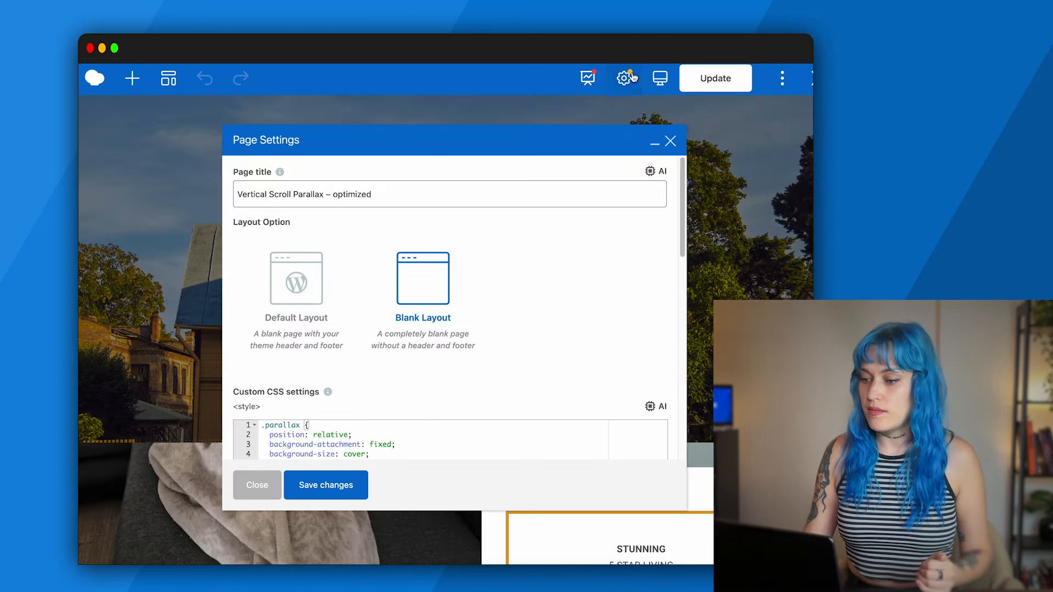
pyautogui.scroll(-3)
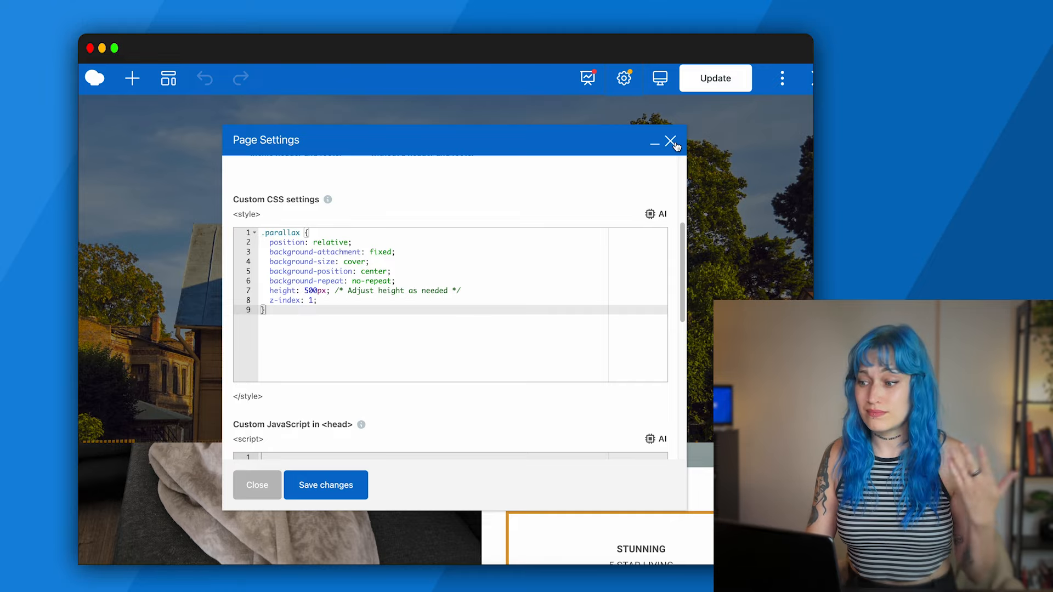
pyautogui.click(669, 143)
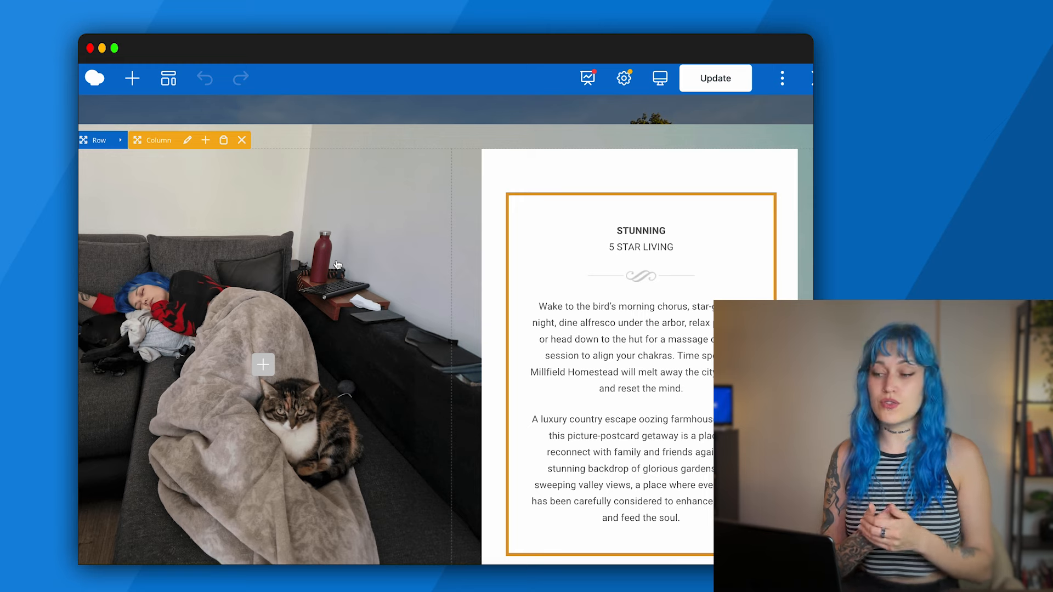
# View the finished Irmas Homestead page live from the more-options menu.
pyautogui.click(781, 78)
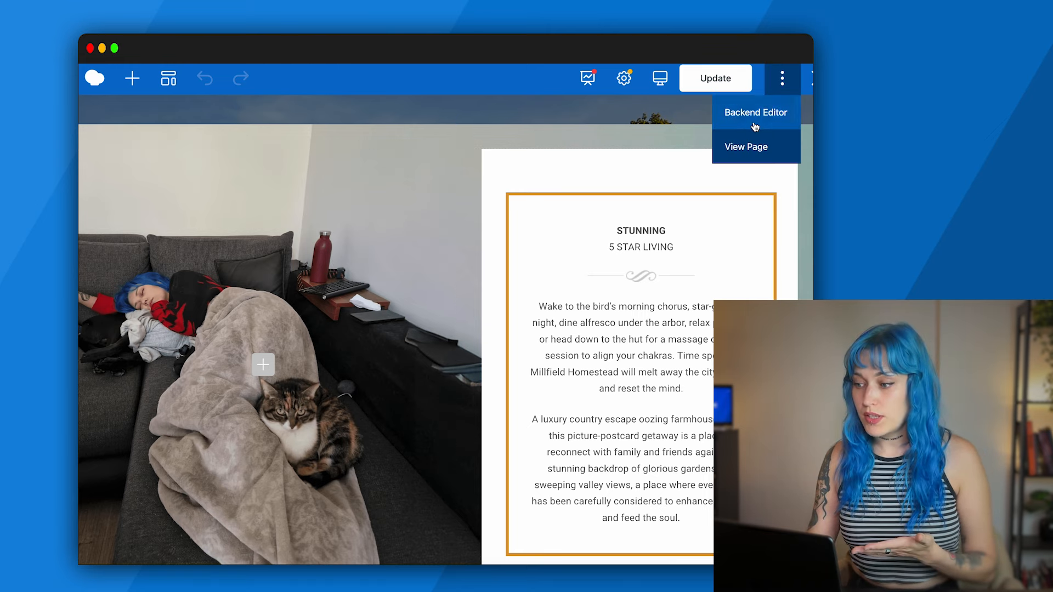
pyautogui.click(746, 146)
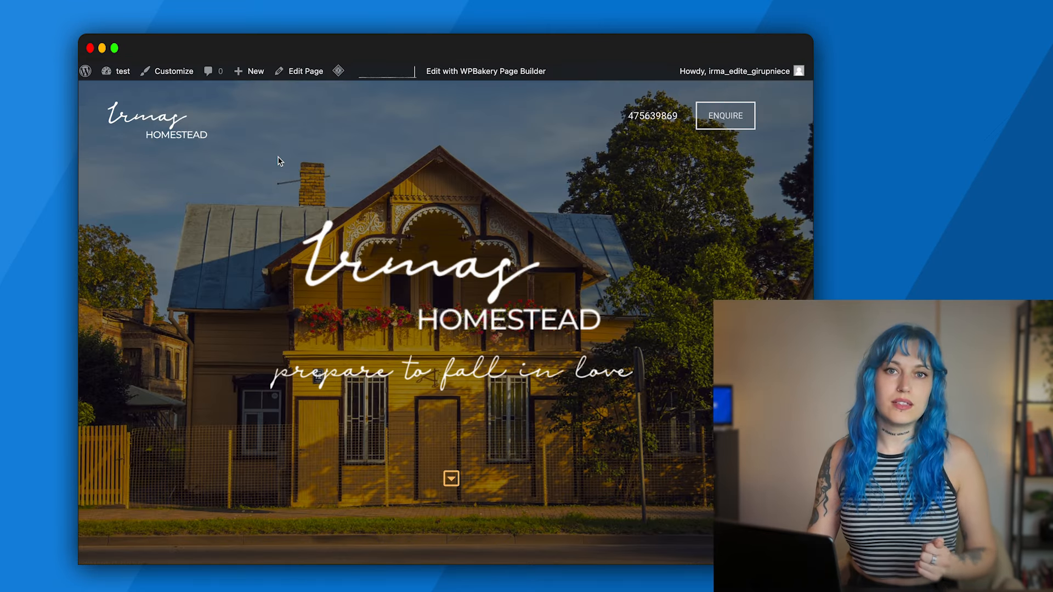